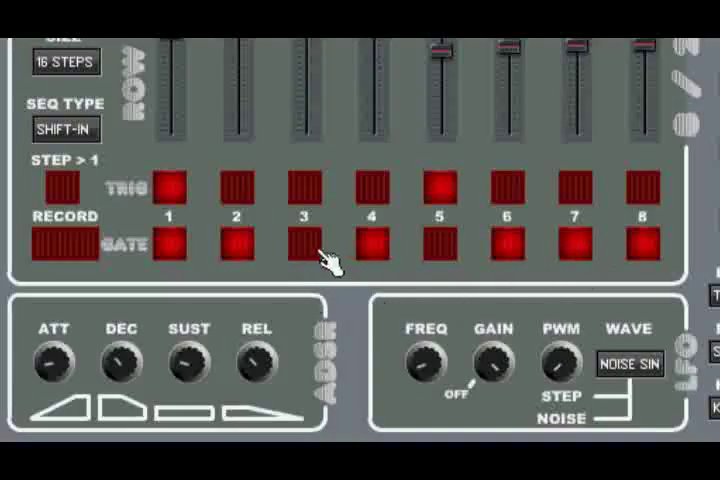
# Set the LFO waveform to step sine instead of noise sine.
pyautogui.click(304, 242)
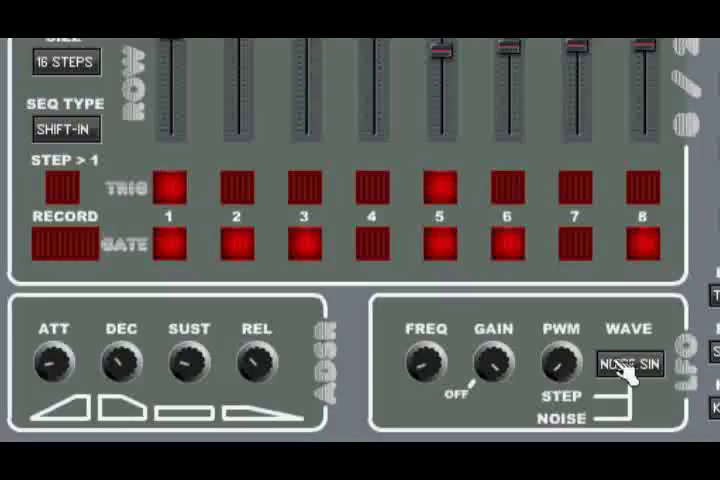
pyautogui.moveTo(570, 400)
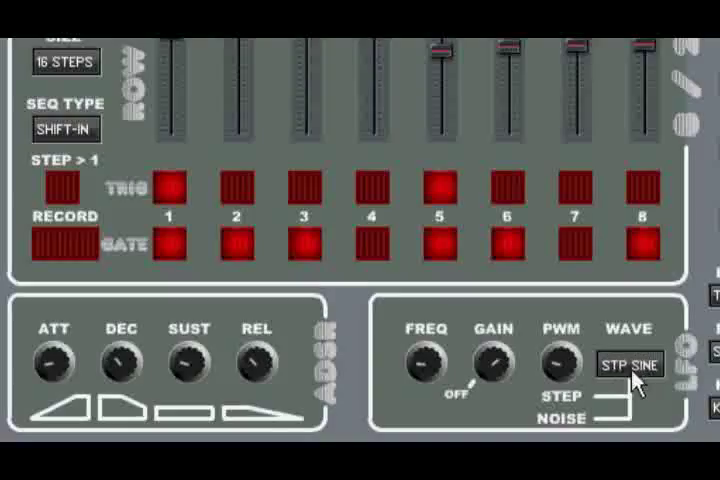
# Set the LFO waveform to a plain sine wave.
pyautogui.click(628, 364)
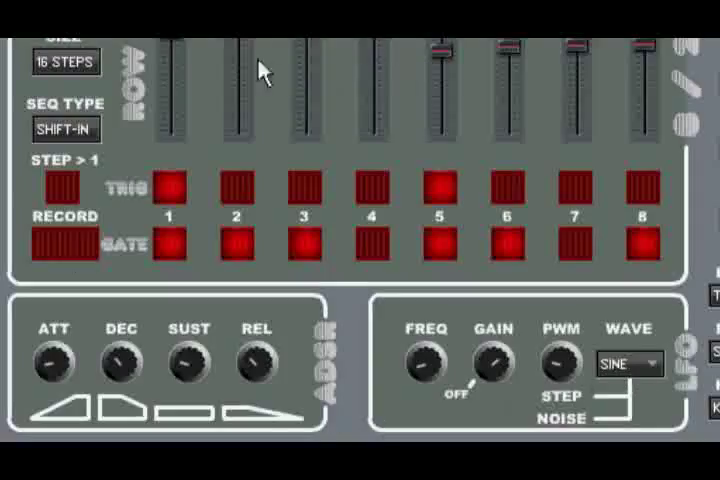
pyautogui.moveTo(80, 420)
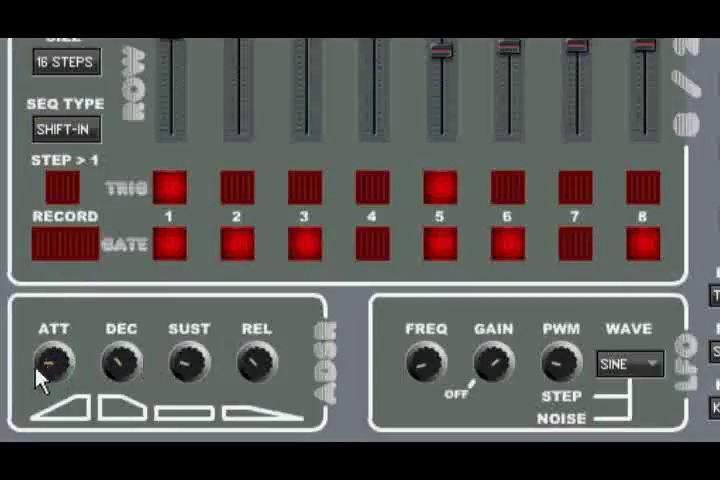
pyautogui.moveTo(190, 364)
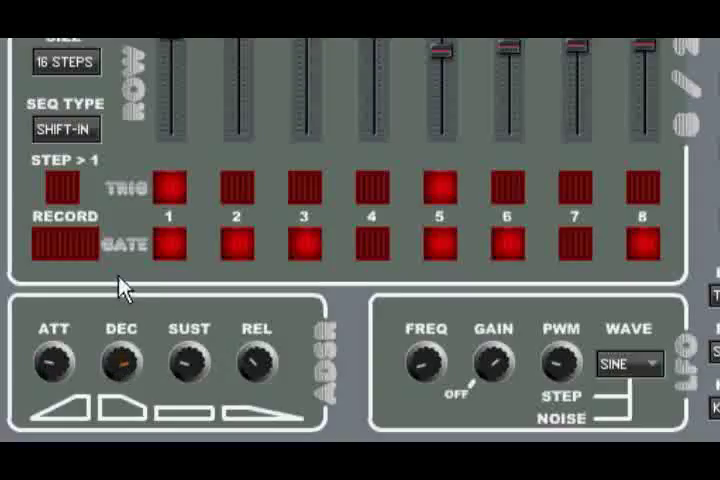
pyautogui.moveTo(120, 376)
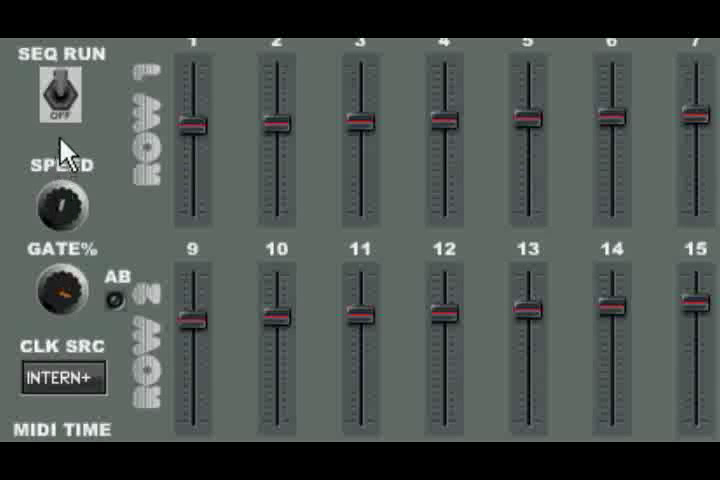
pyautogui.moveTo(76, 324)
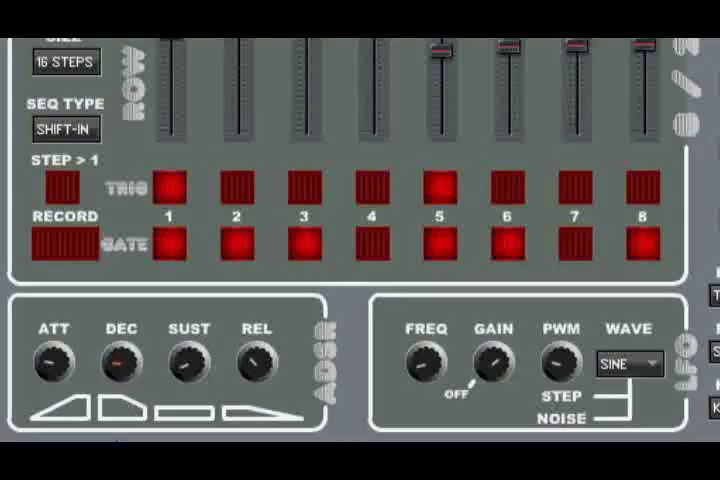
pyautogui.moveTo(52, 376)
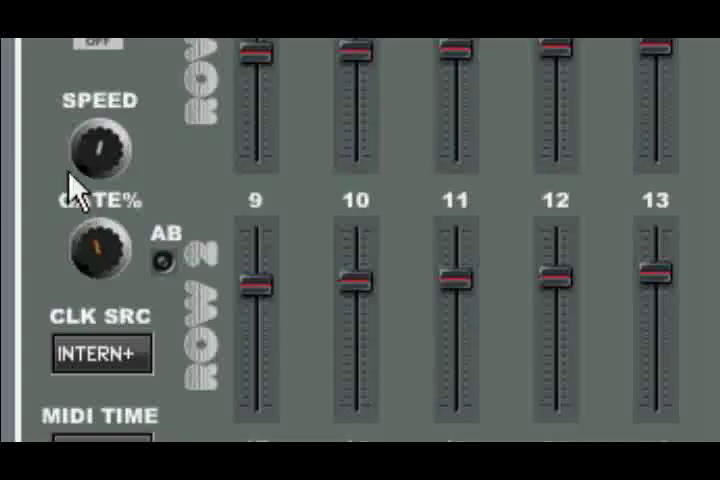
pyautogui.moveTo(76, 84)
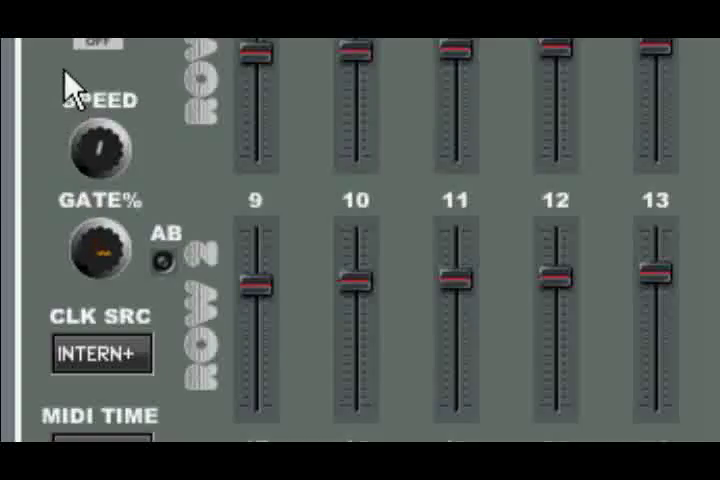
pyautogui.moveTo(70, 190)
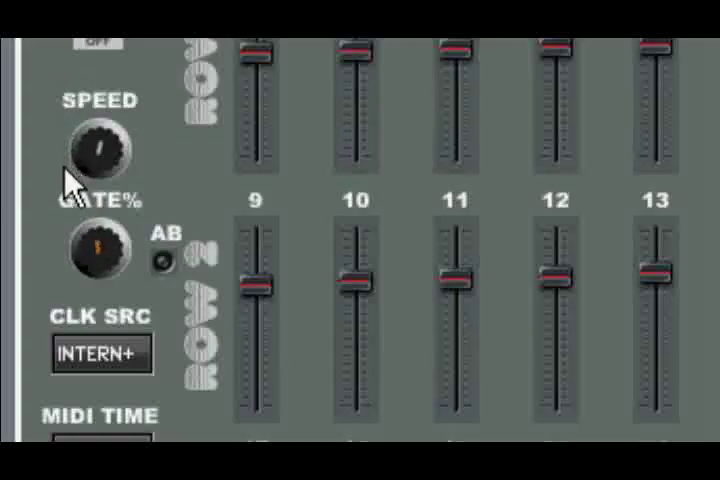